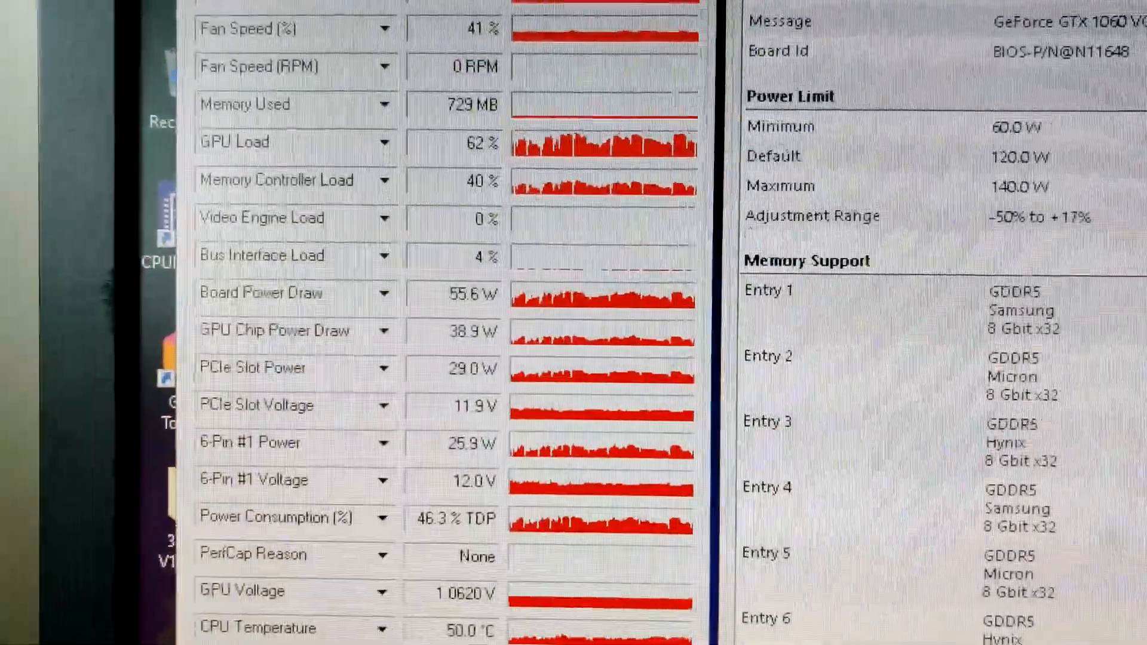
scroll(down, 3)
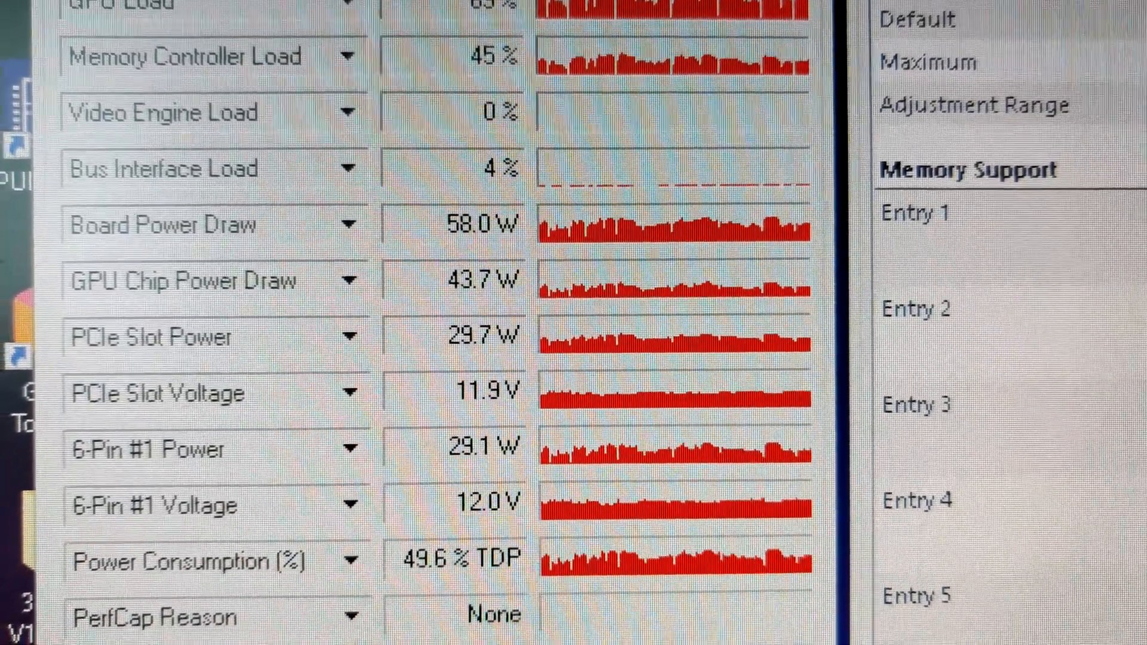
scroll(down, 3)
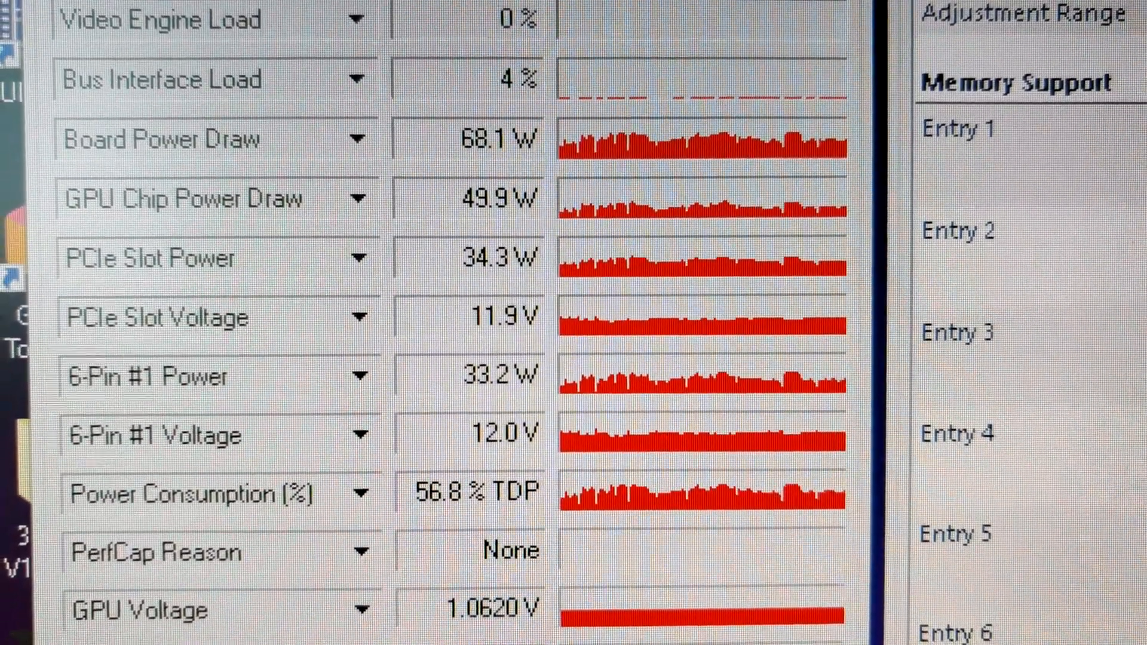
scroll(down, 3)
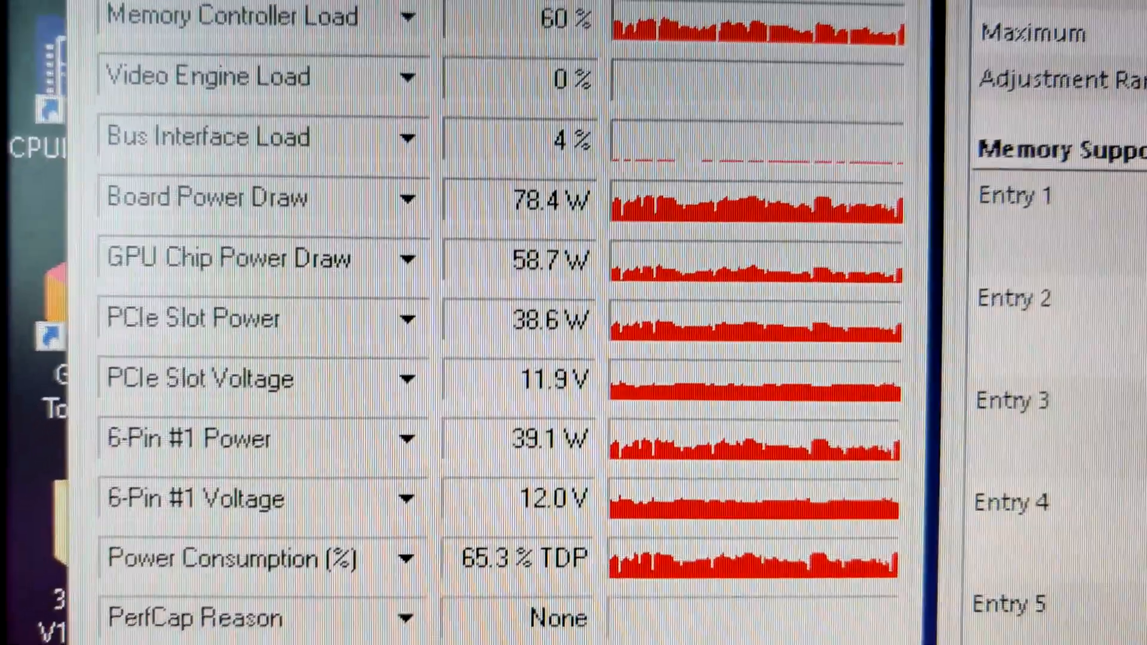
scroll(down, 3)
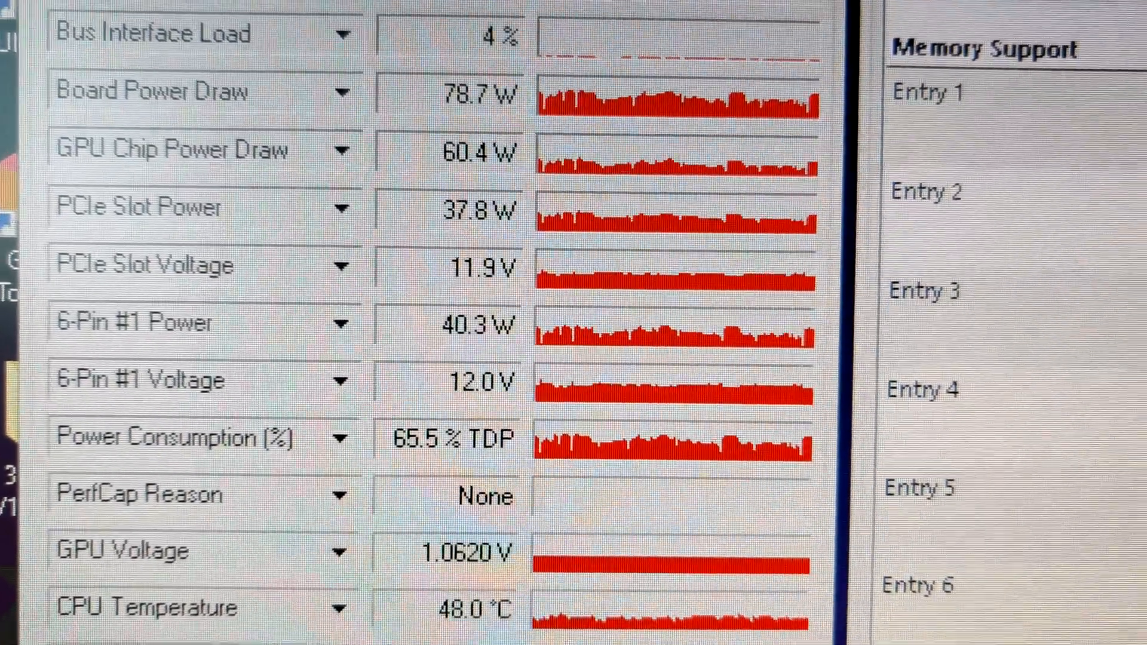